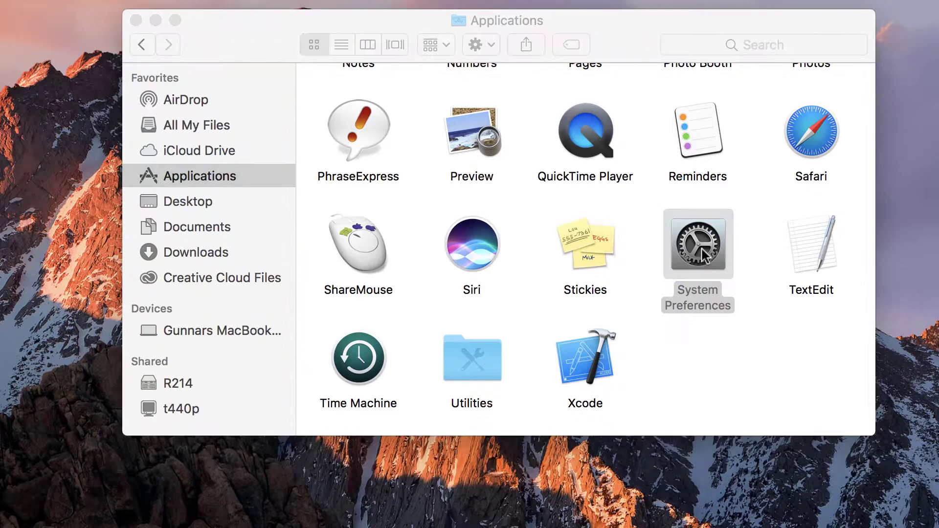
Launch System Preferences from the Finder Applications folder.
double_click(697, 243)
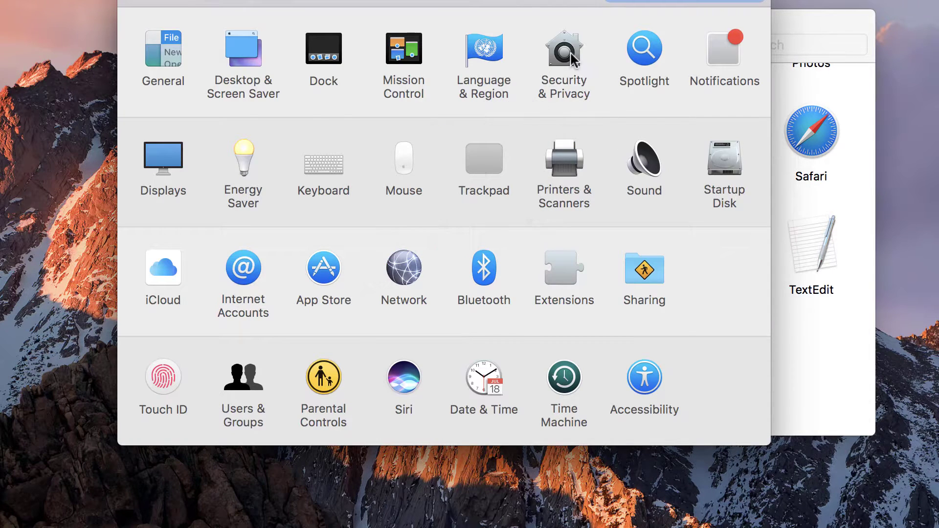
Open Security & Privacy > Privacy > Accessibility and unlock it with the admin password.
left_click(562, 51)
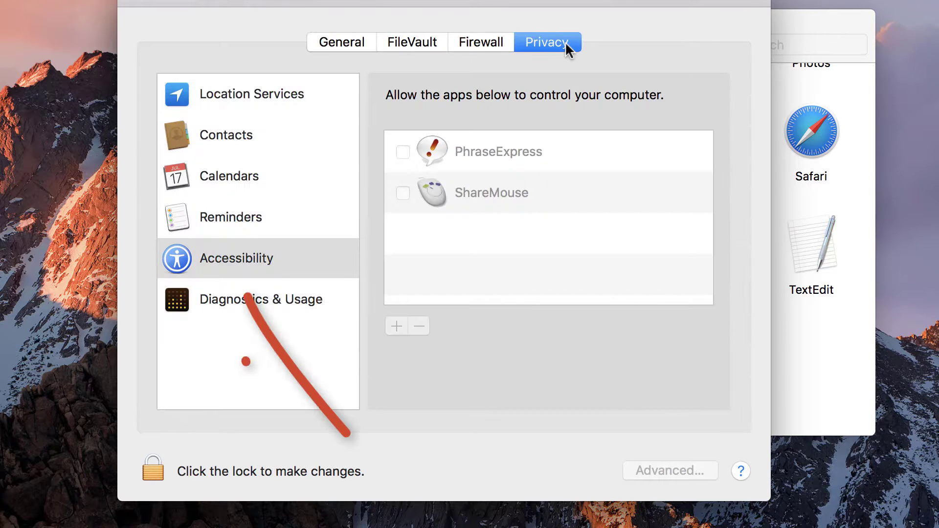
left_click(236, 258)
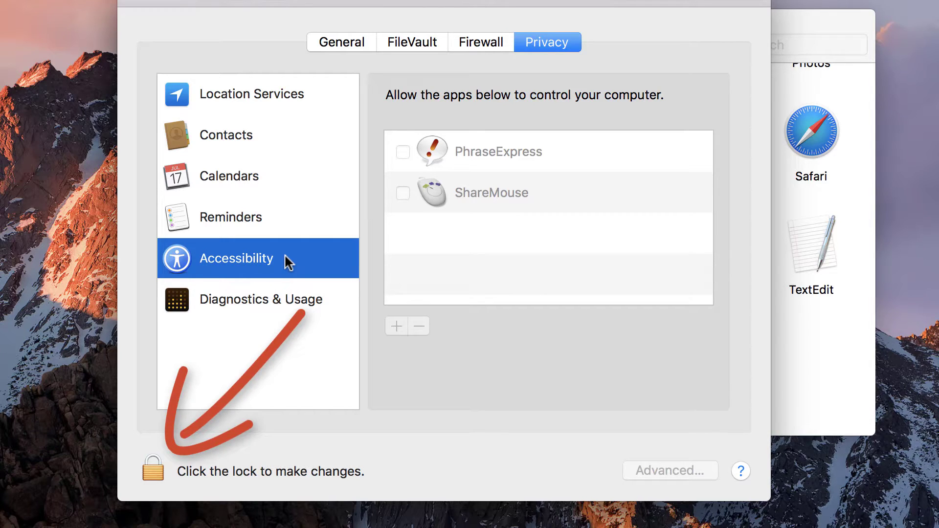
left_click(154, 471)
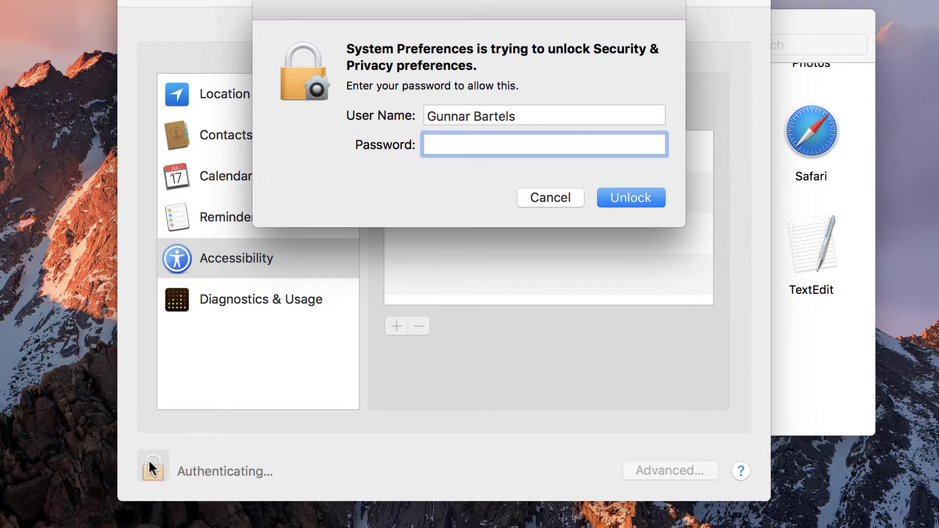
type("password")
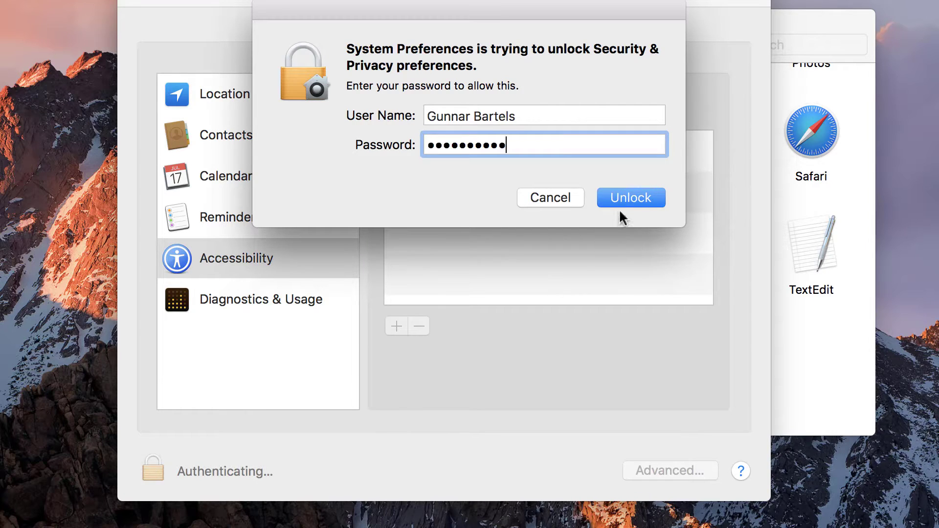
left_click(630, 197)
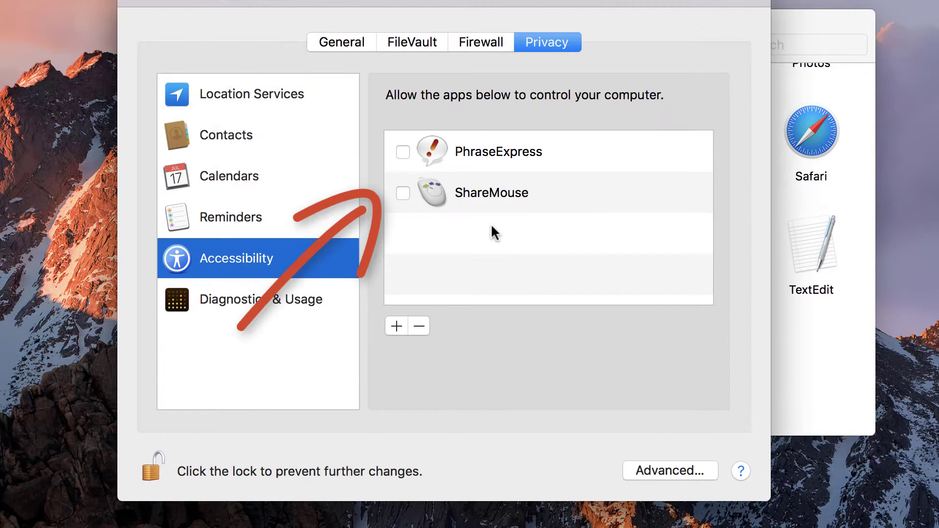
Allow PhraseExpress to control the computer and lock the settings again.
left_click(402, 194)
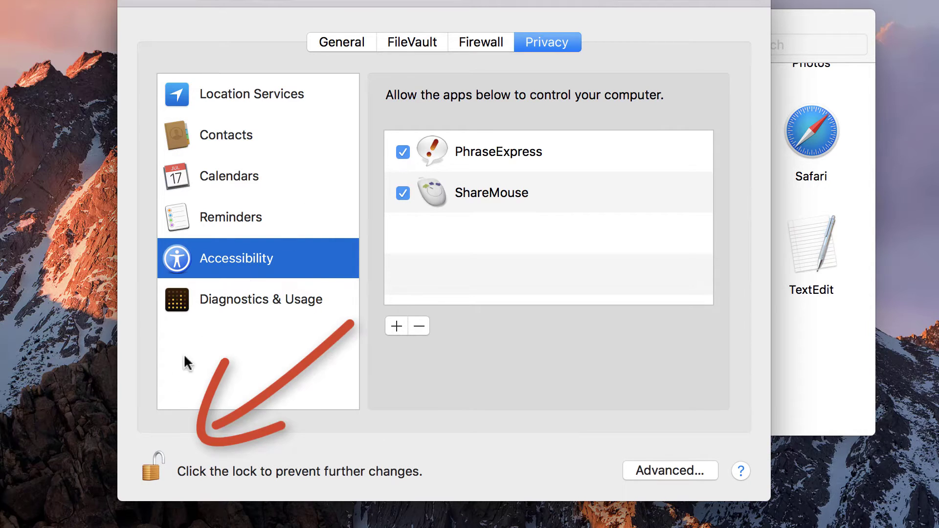
left_click(154, 467)
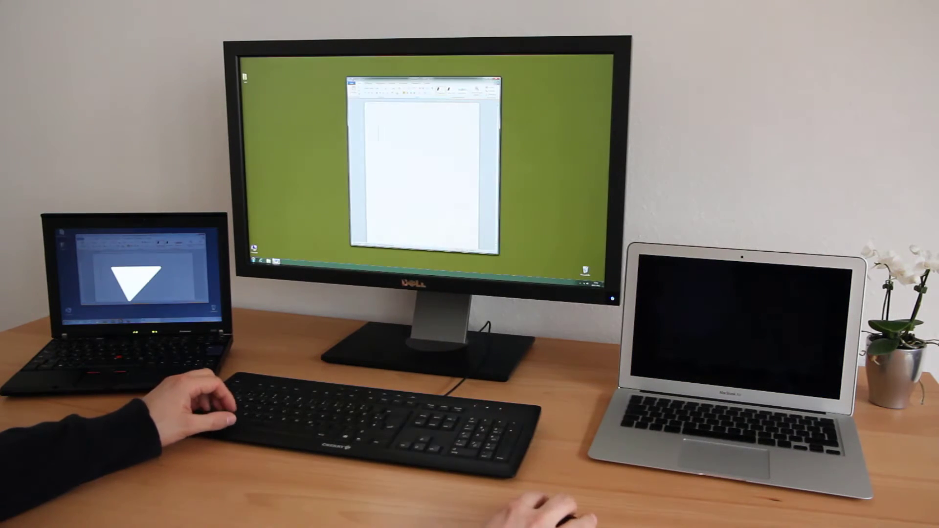
Enter 'PC types' while the ShareMouse multi-computer promo plays.
type("PC types")
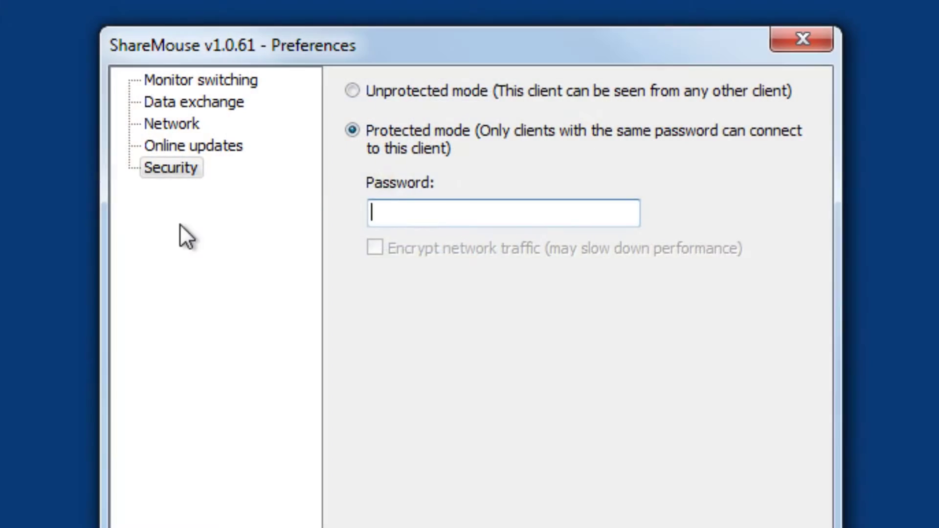
Choose the ShareMouse client protection mode and apply the password-protected security setting.
left_click(352, 90)
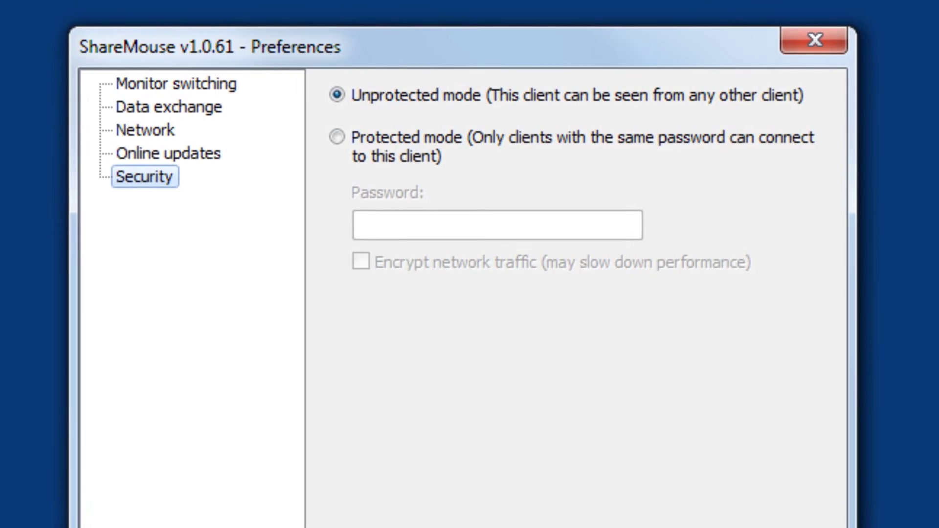
left_click(336, 137)
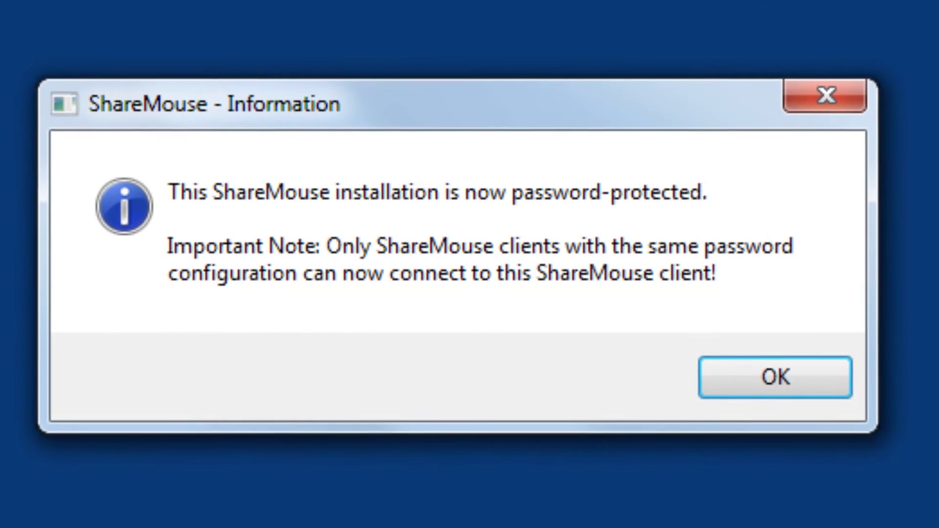